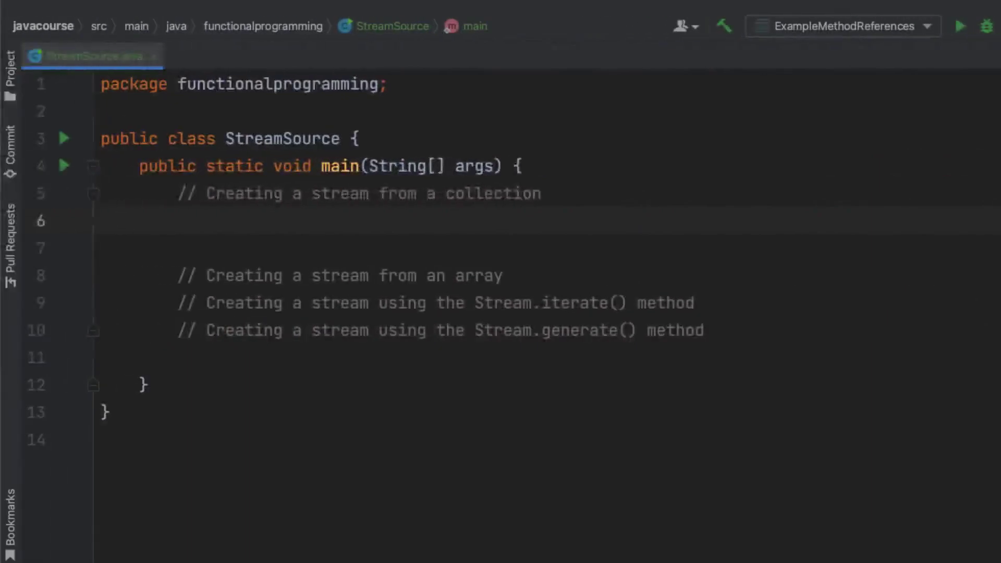
Write List<String> names = Arrays.asList("Walnut", "Mandarin", "Snow flake"); with auto-imports accepted
type("Lis")
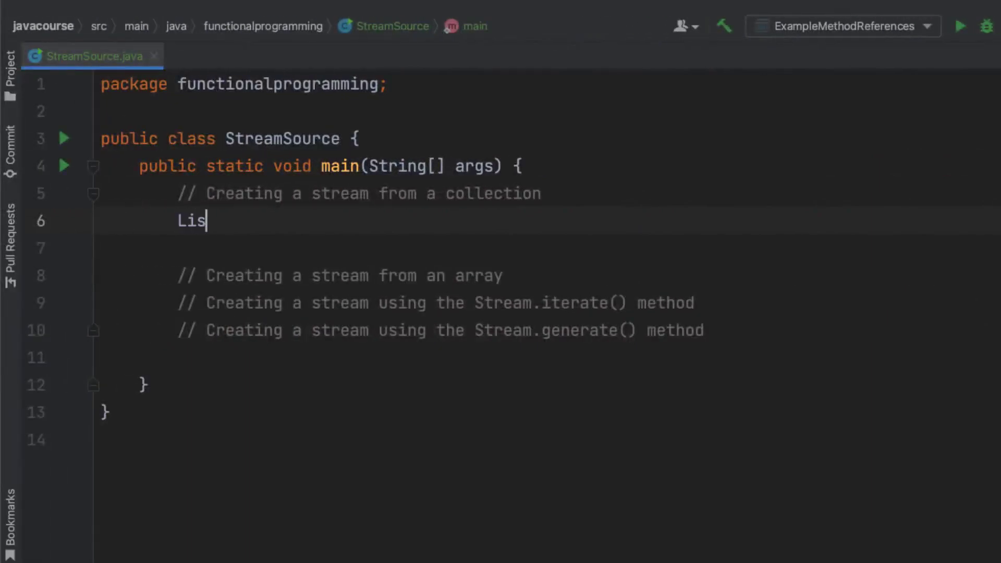
type("<String> nams")
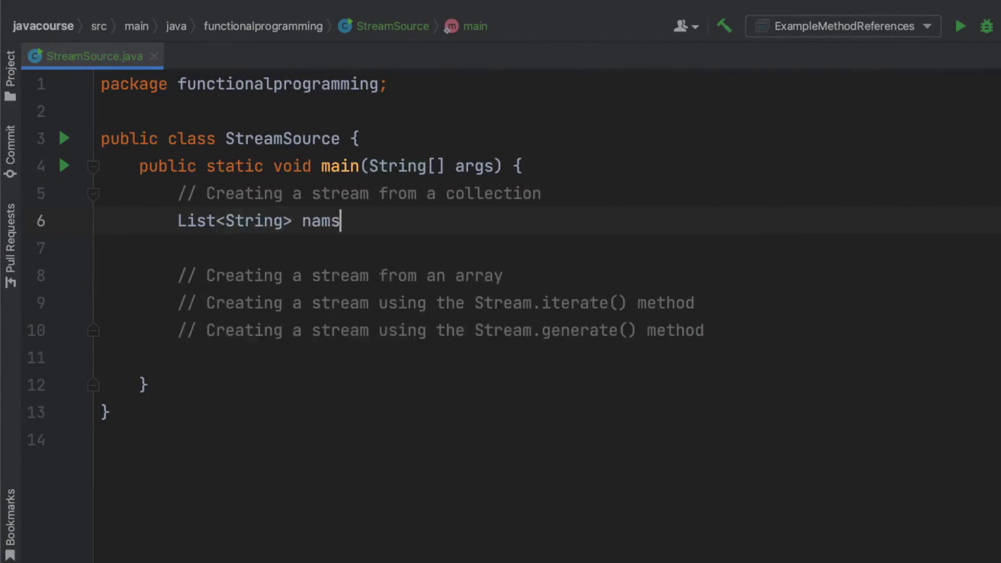
type("e")
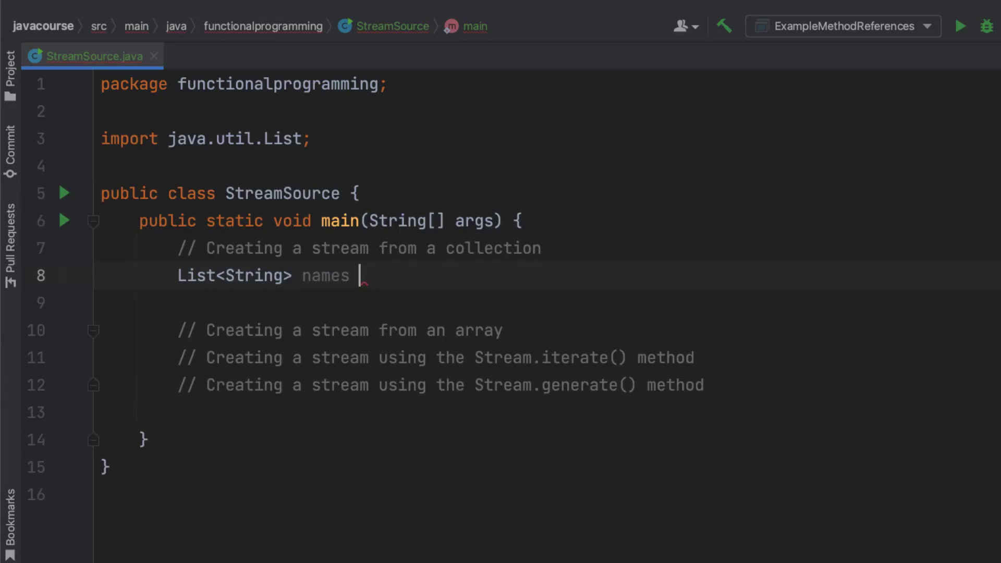
type("=")
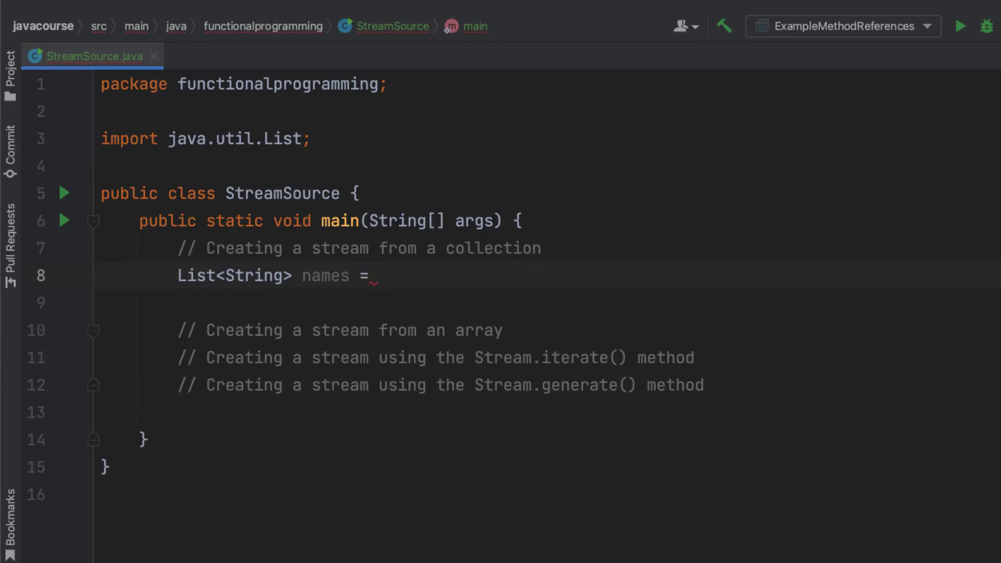
type("Arrays.asList(")
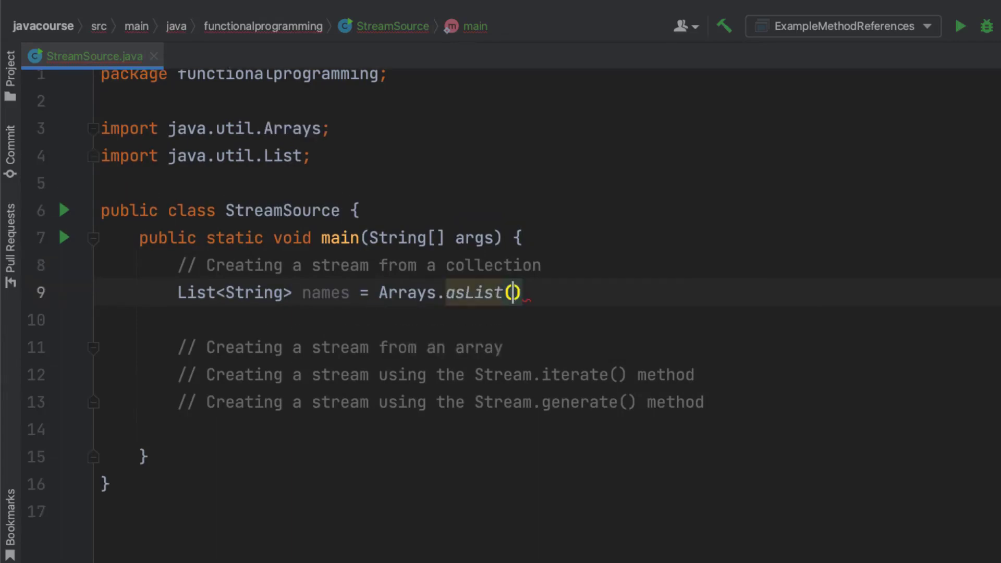
type("\"Walnut\"")
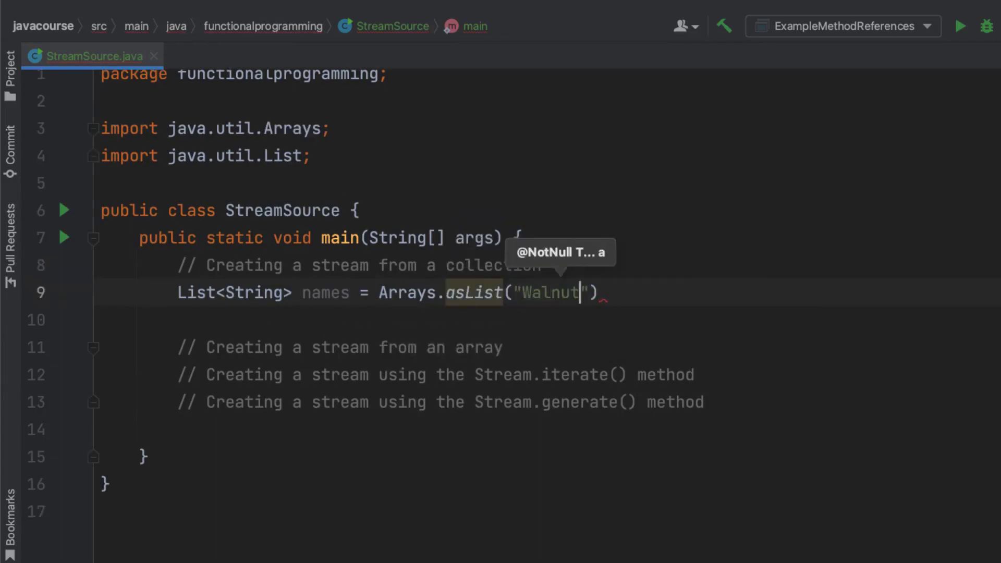
type(", \"Mandarin\", \"Sn")
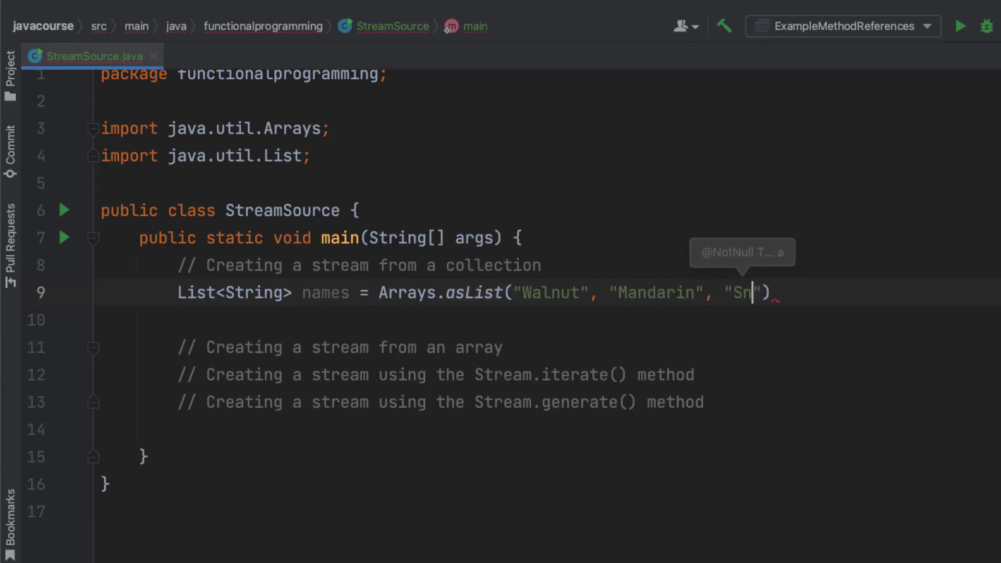
type("ow flake")
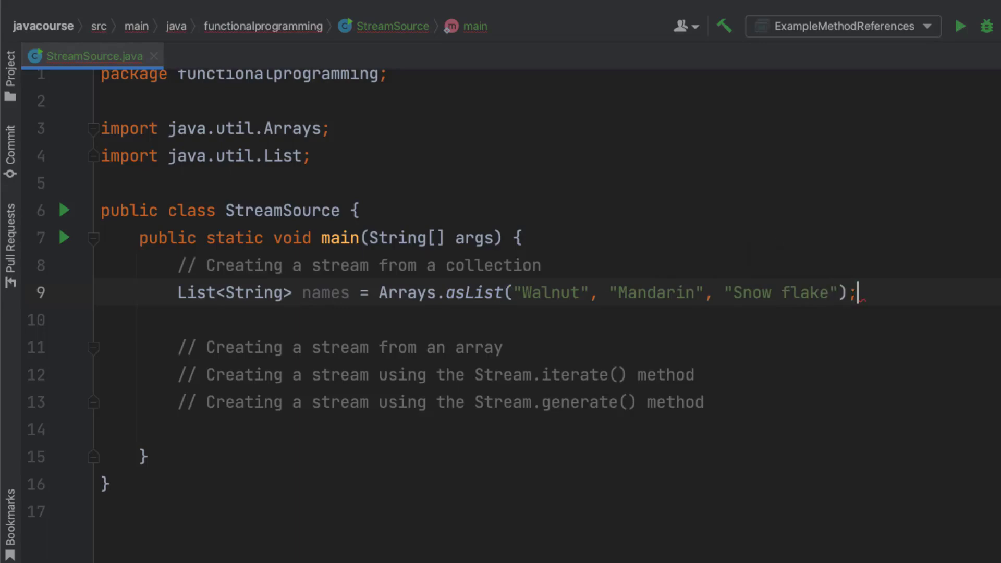
Write Stream<String> namesStream = names.stream(); importing java.util.stream.Stream, then move under the array comment
key("Enter")
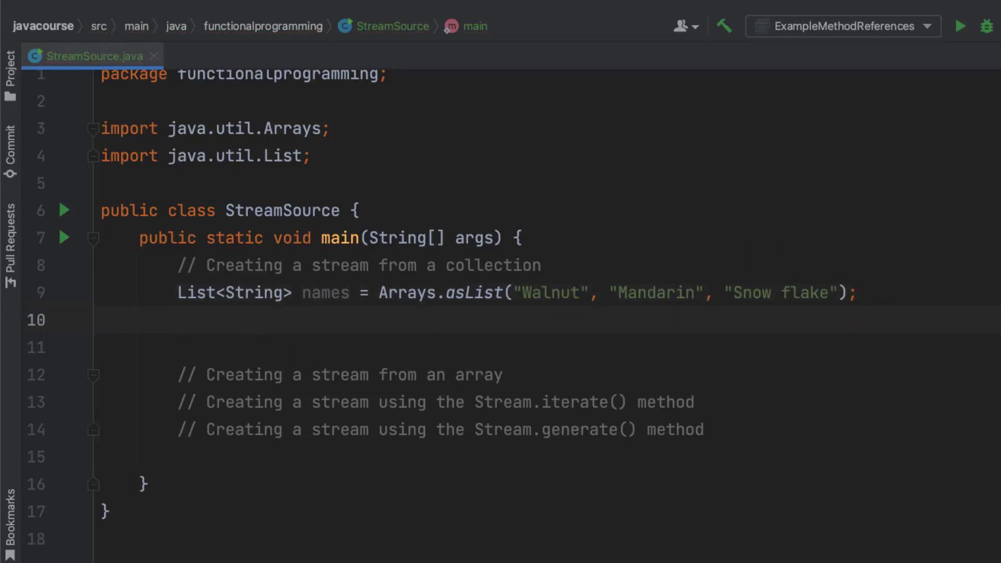
type("Stream<String>")
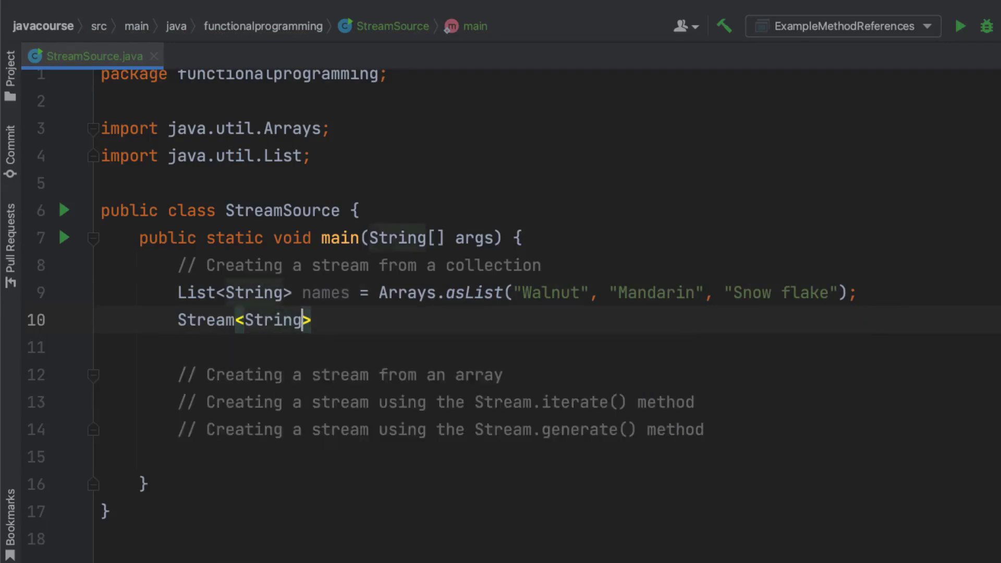
mouse_move(205, 320)
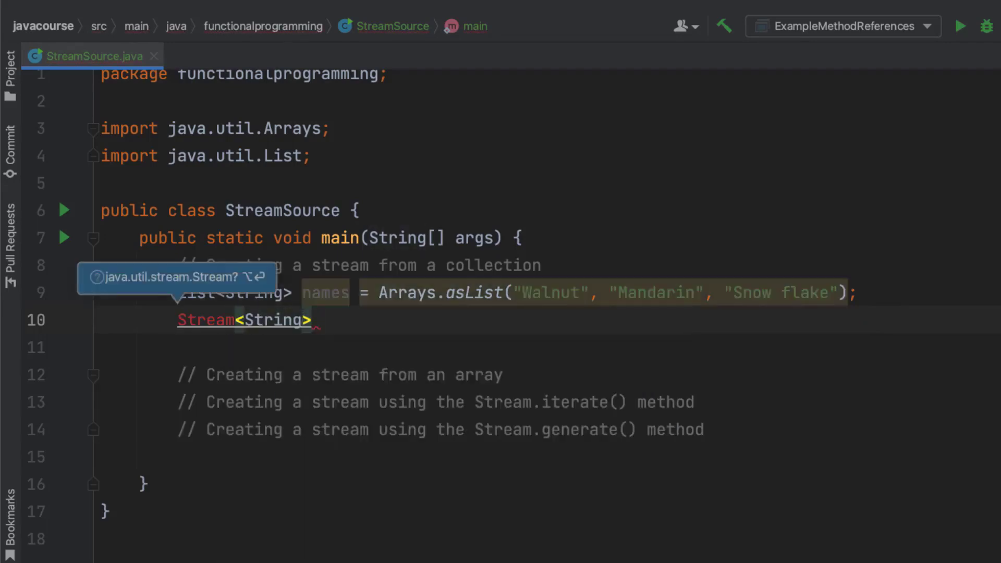
type("namesS")
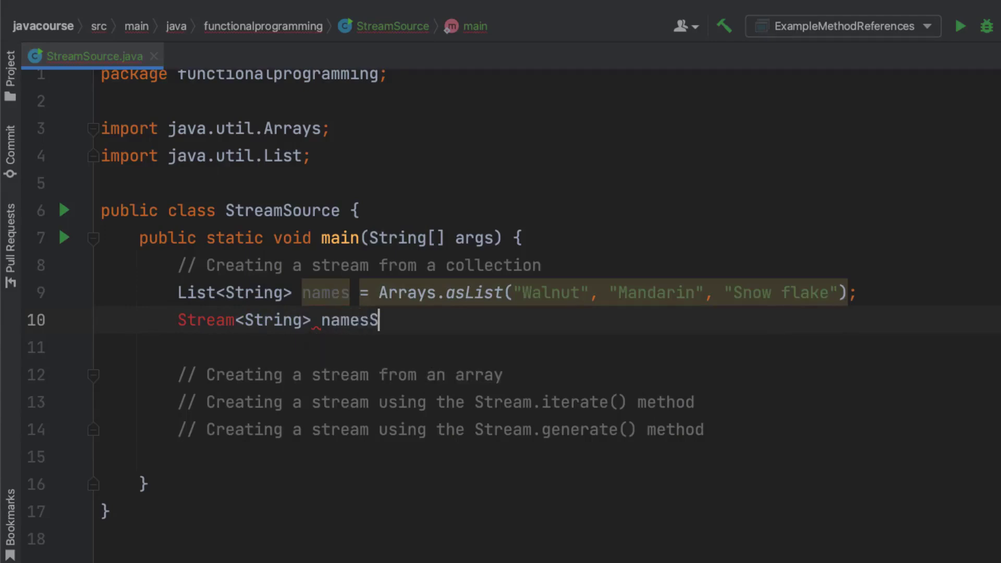
type("tream =")
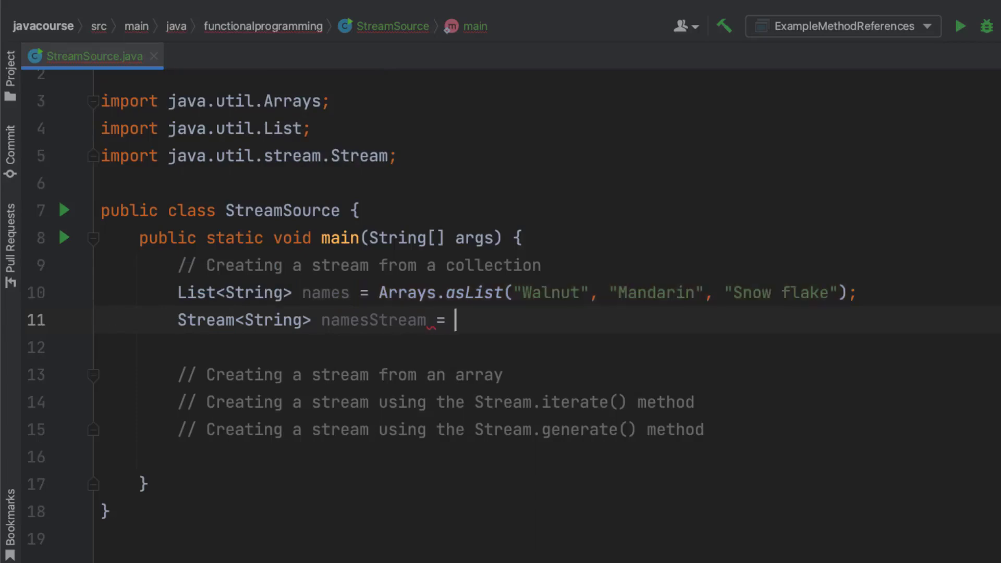
type("names.strea")
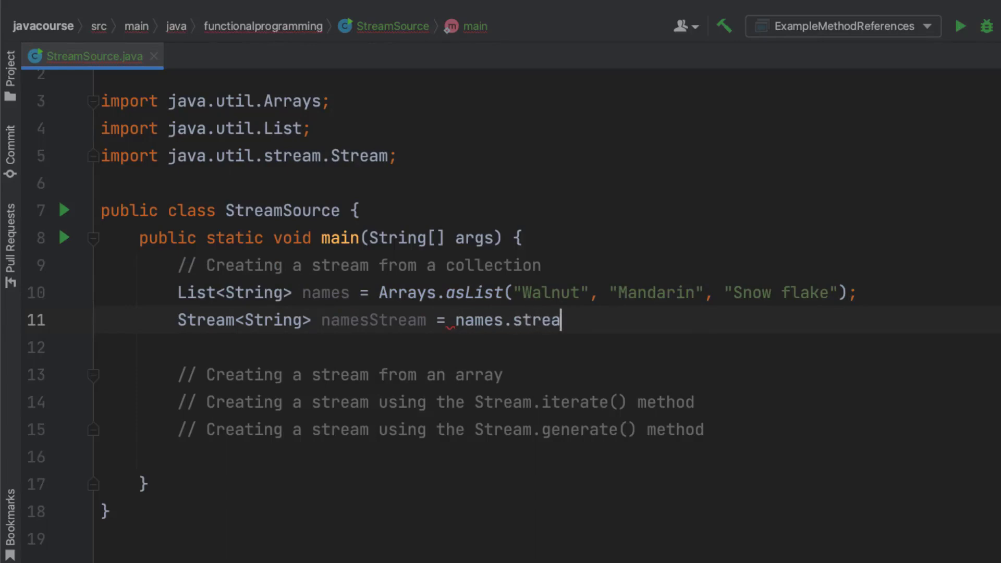
type("m();")
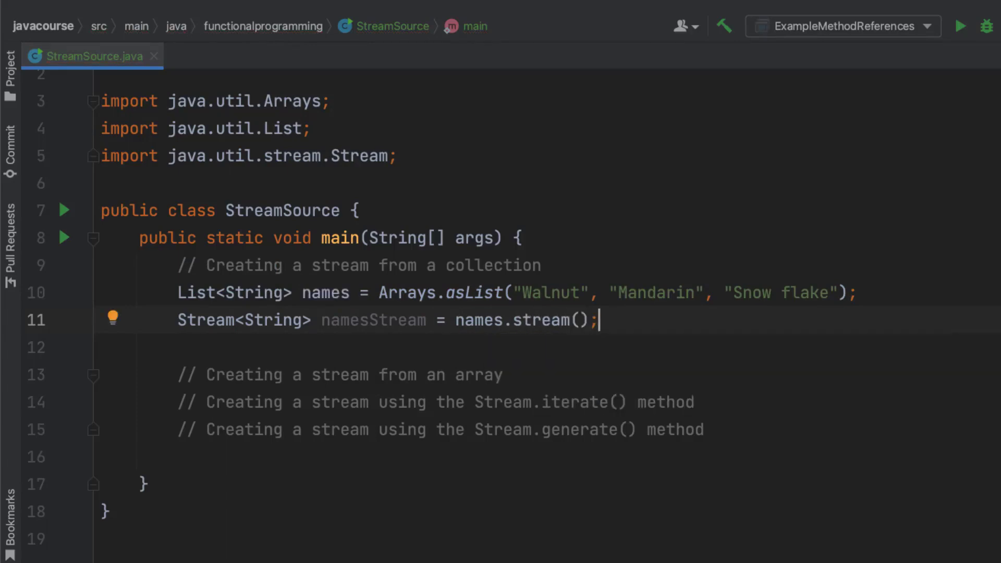
double_click(374, 321)
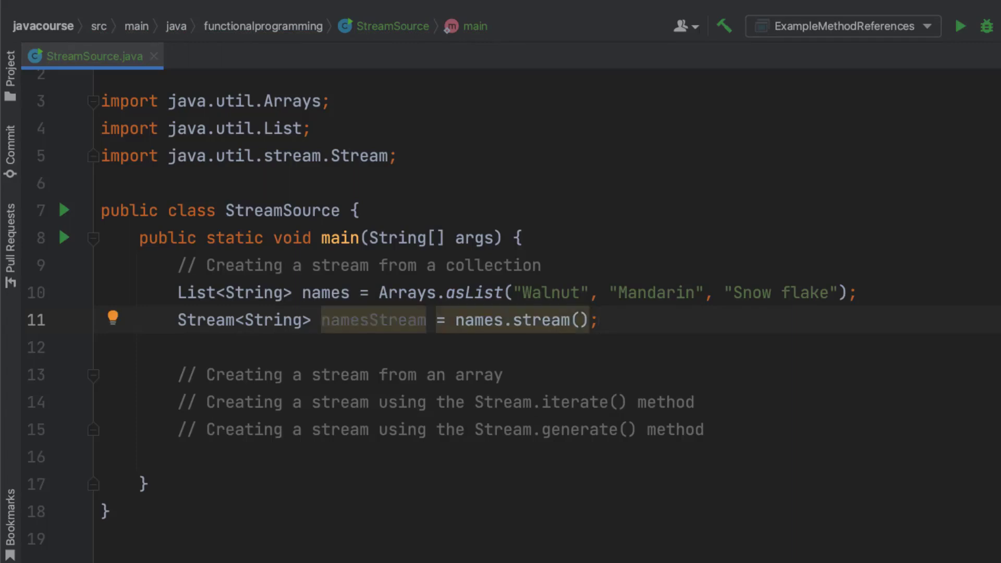
left_click(506, 375)
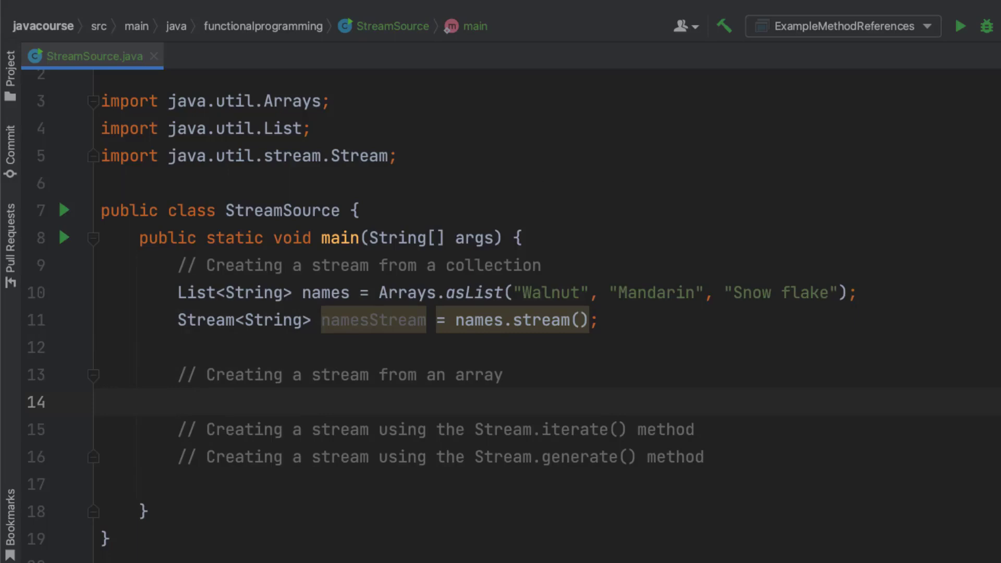
Write String[] namesArray = {"Walnut", "Mandarin", "Snow flake"}; and complete the statement
left_click(177, 401)
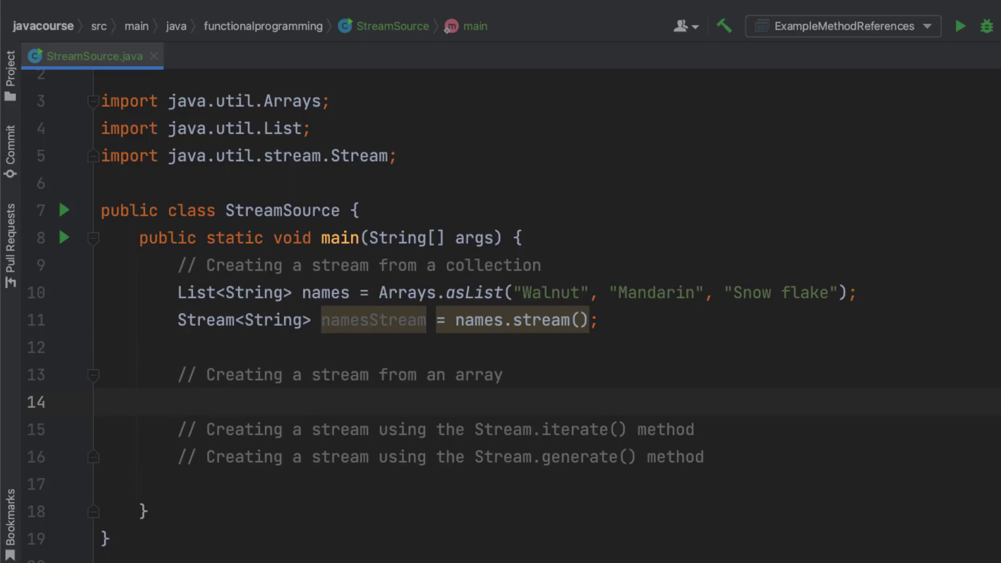
left_click(178, 402)
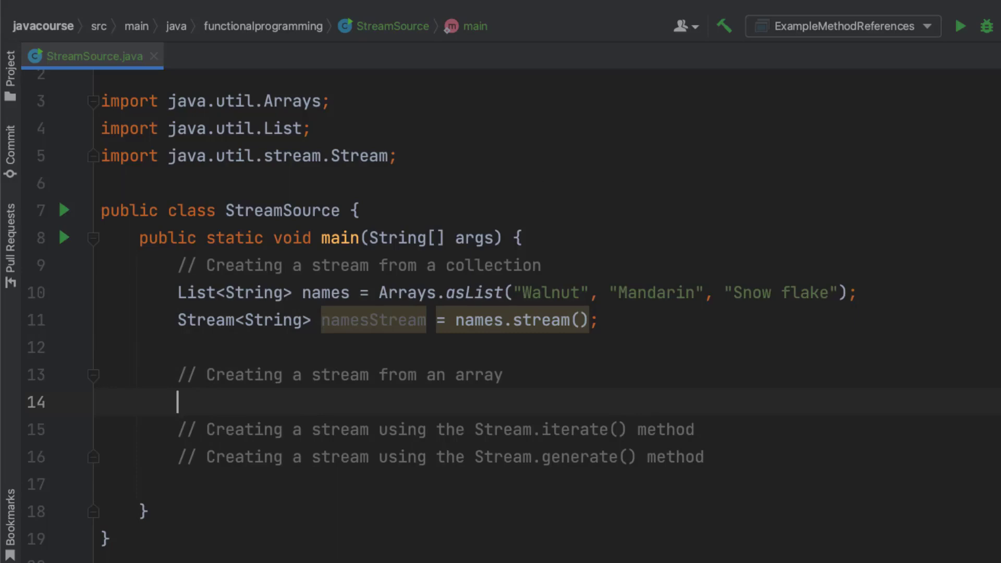
type("String")
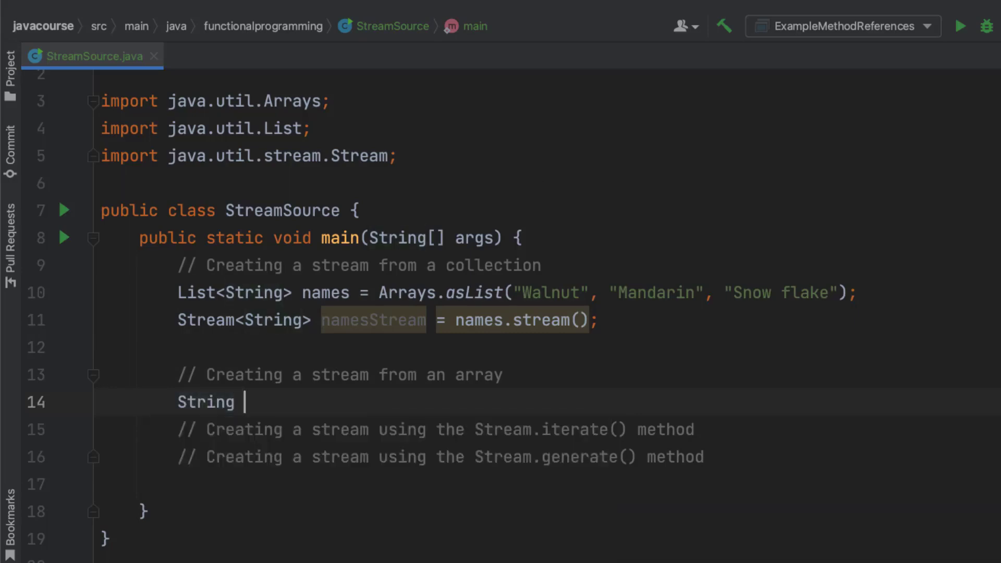
type("[] namesAr")
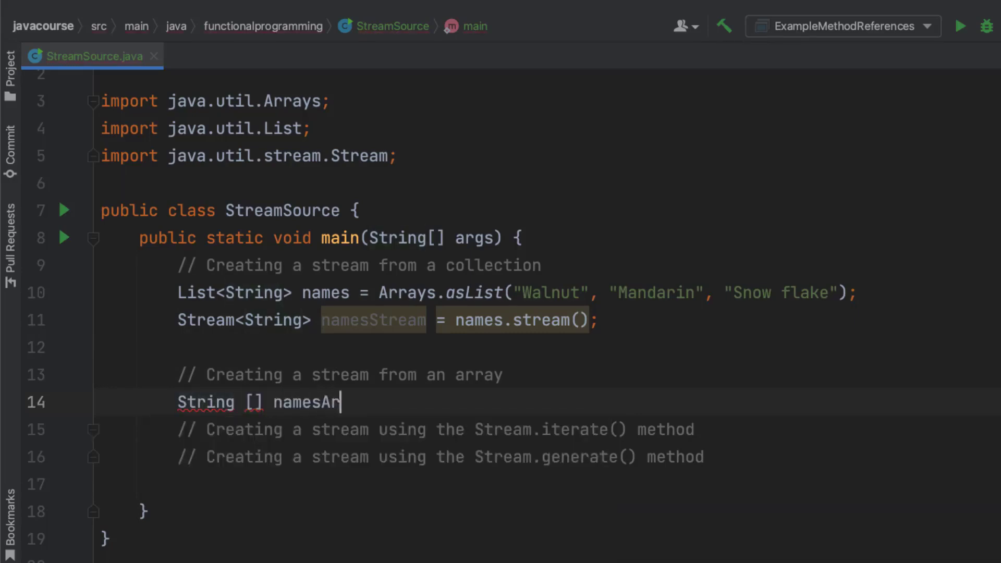
type("ray = {\"Walnut\", \"Mandarin\", \"Snow flake")
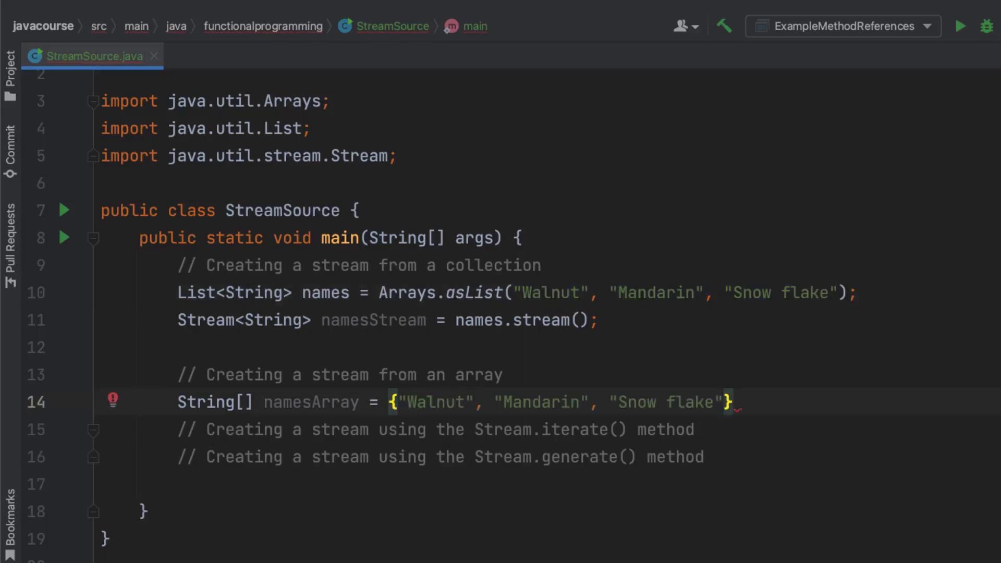
key("Enter")
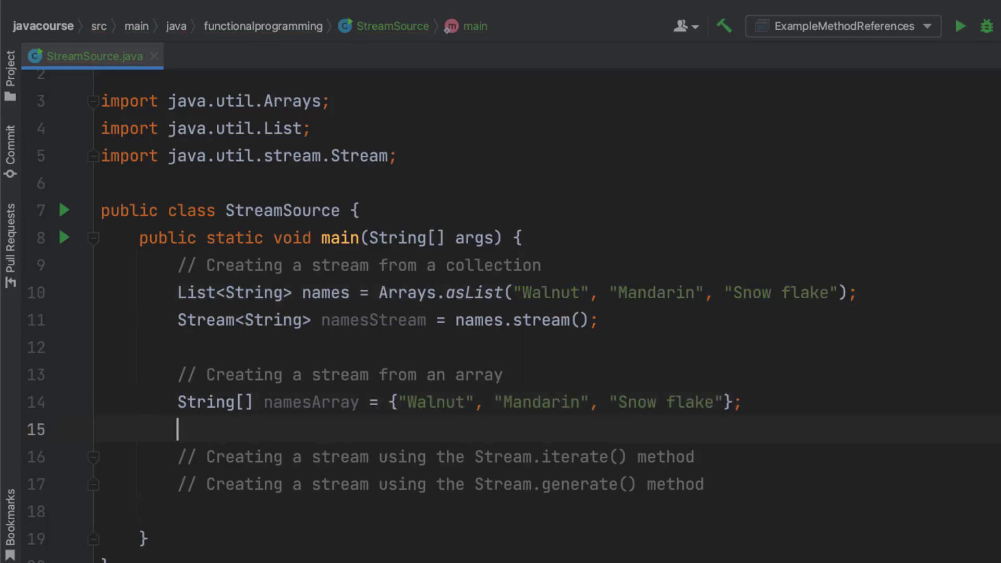
Write Stream<String> namesArrayStream = Arrays.stream(namesArray); and start a new line below it
type("Stream")
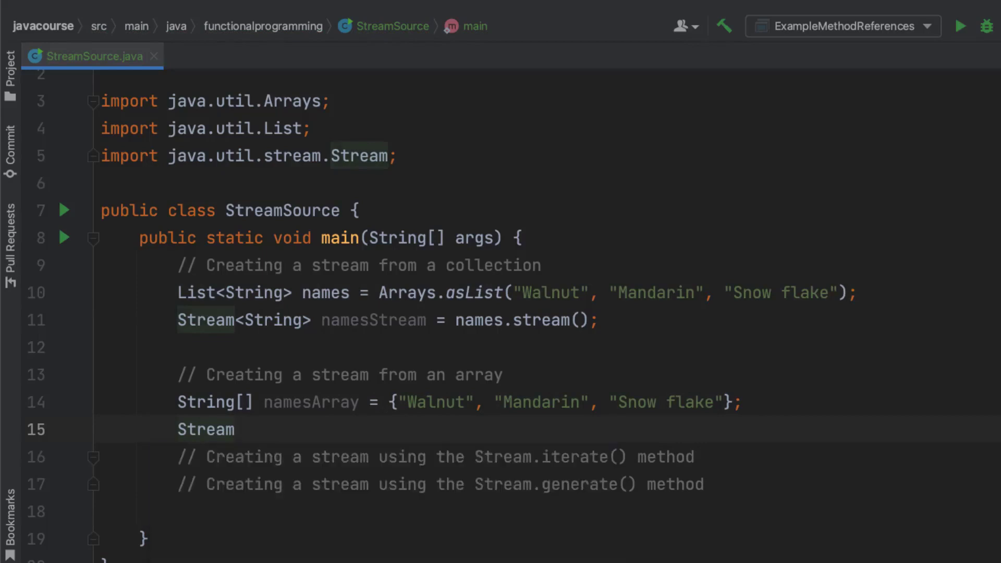
type("<String>")
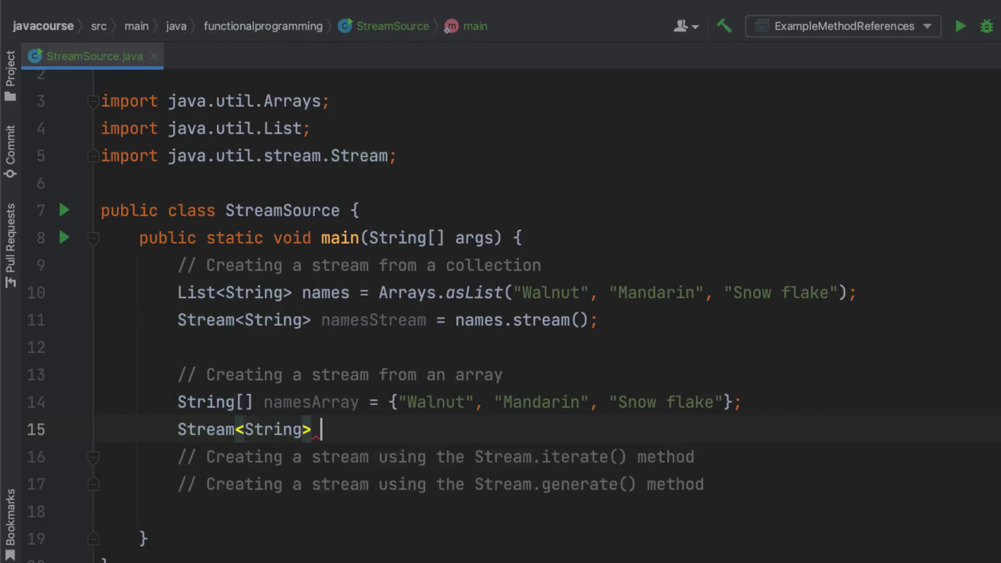
type("name")
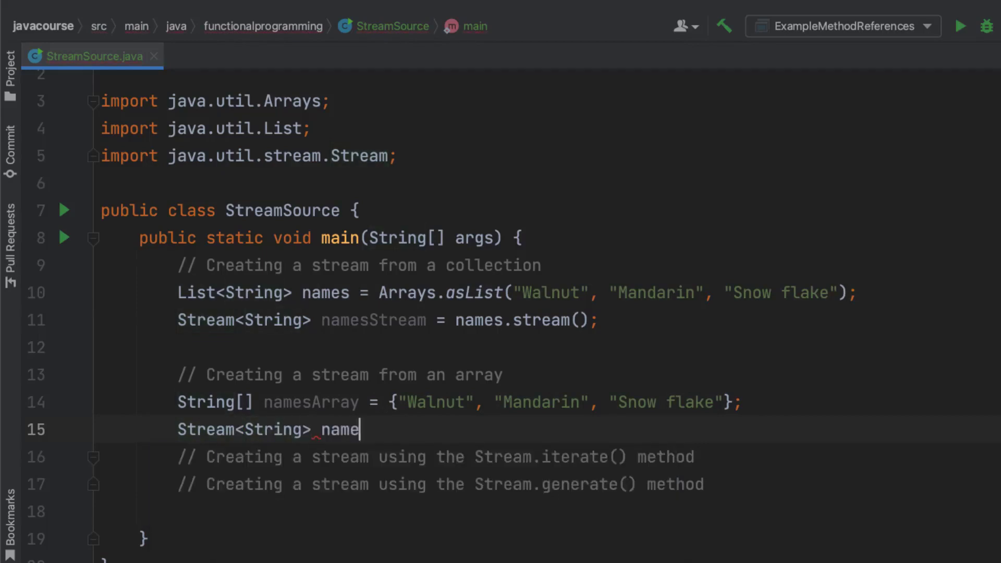
type("sArrayStre")
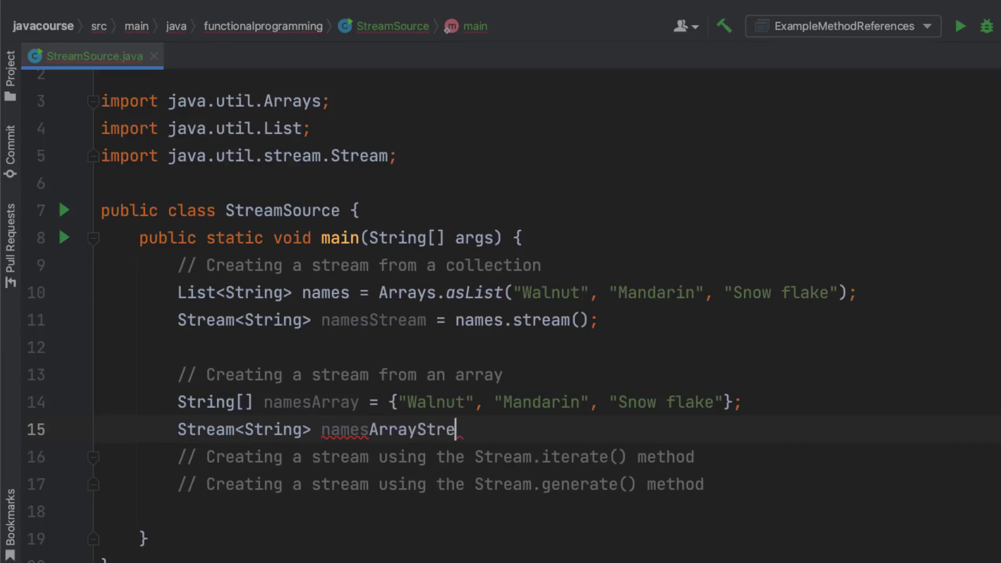
type("am")
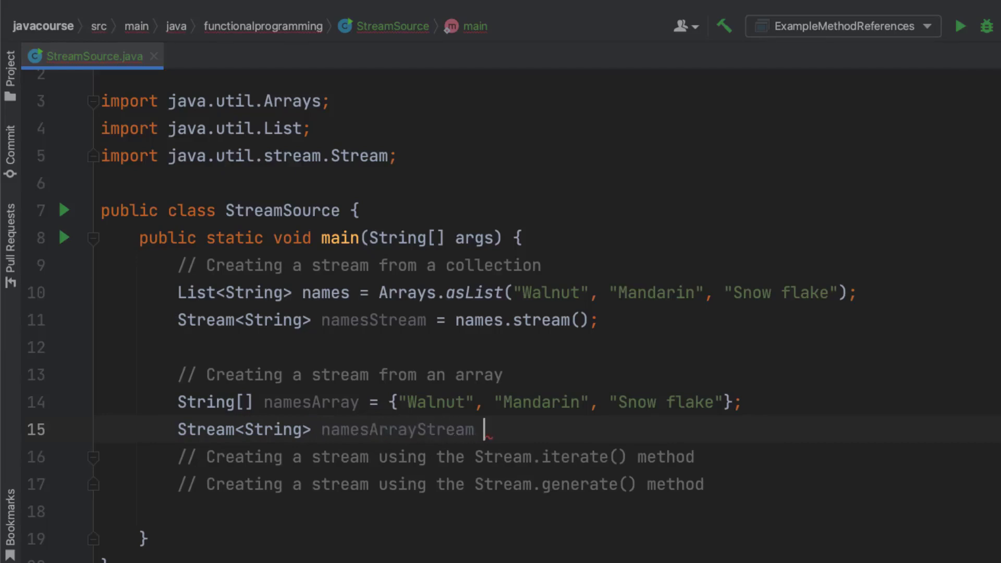
type("=")
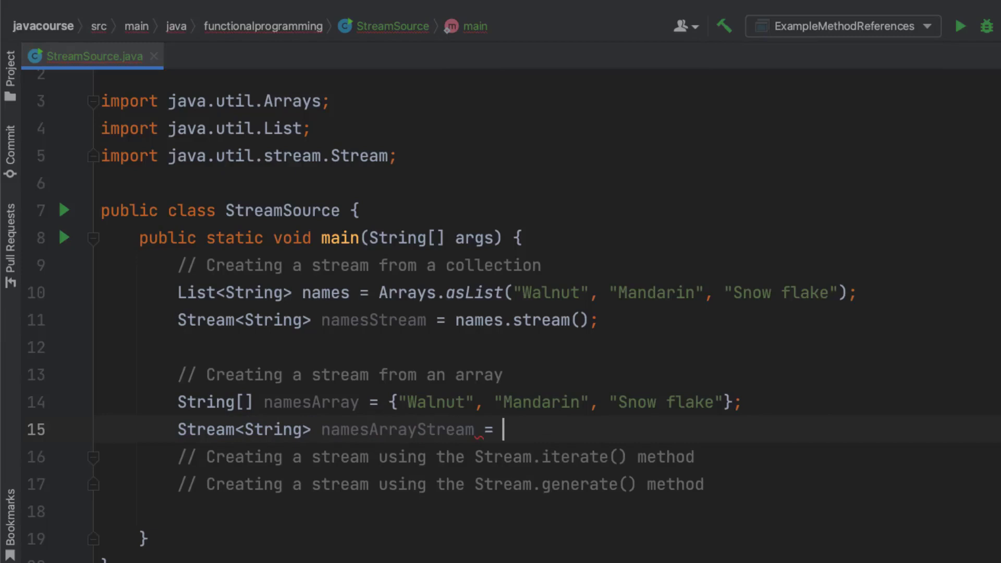
type("Arrays.")
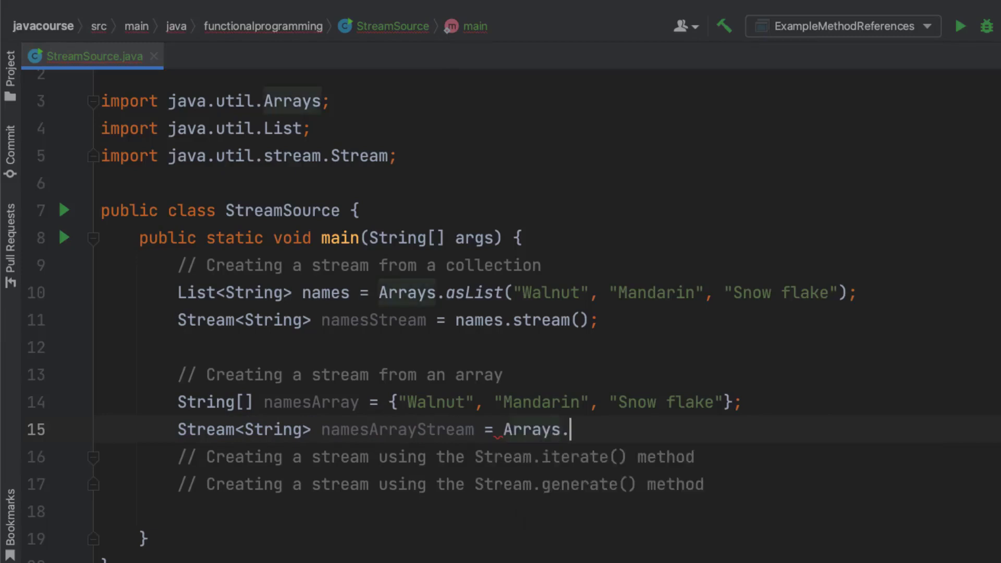
type(".")
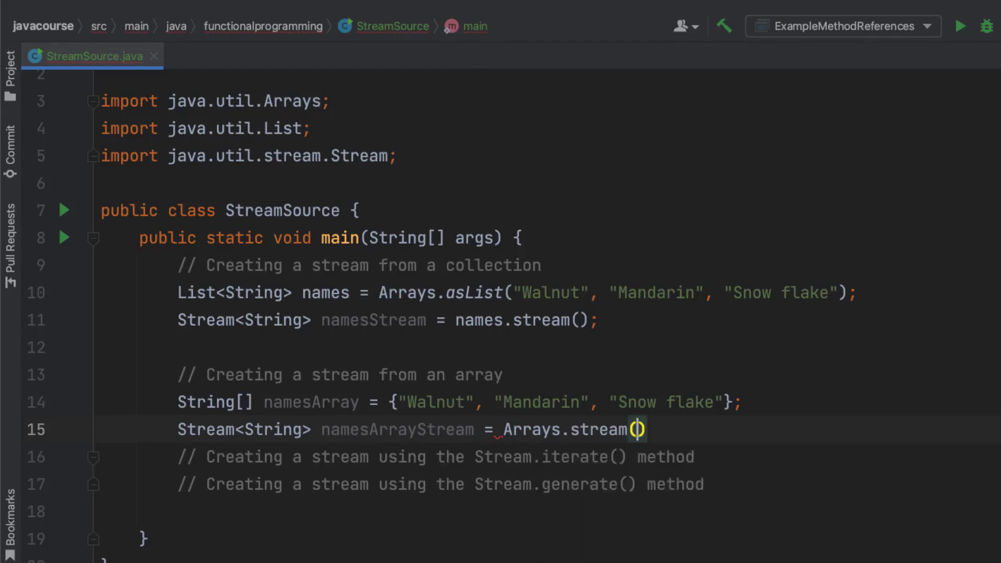
type("namesArray")
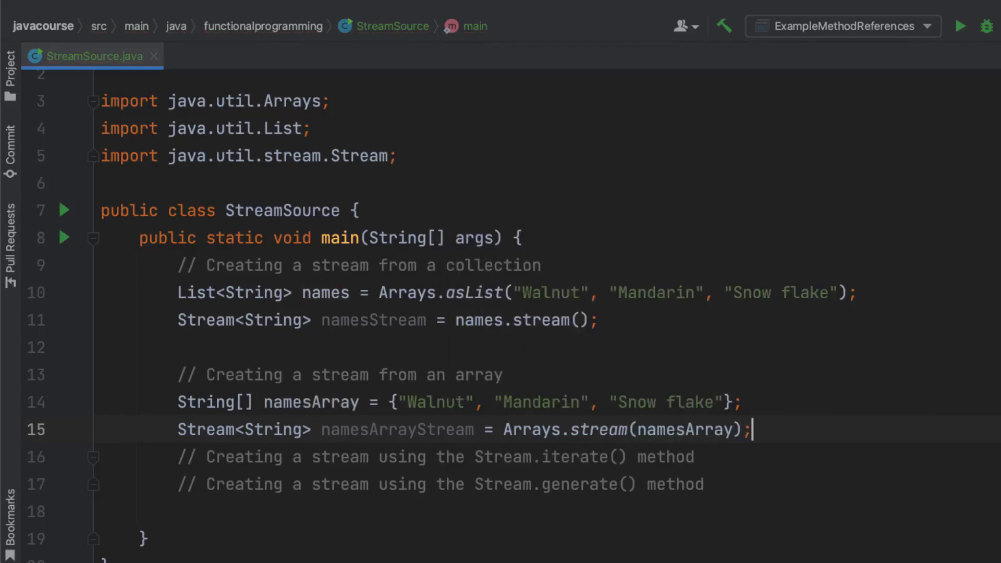
key("Return")
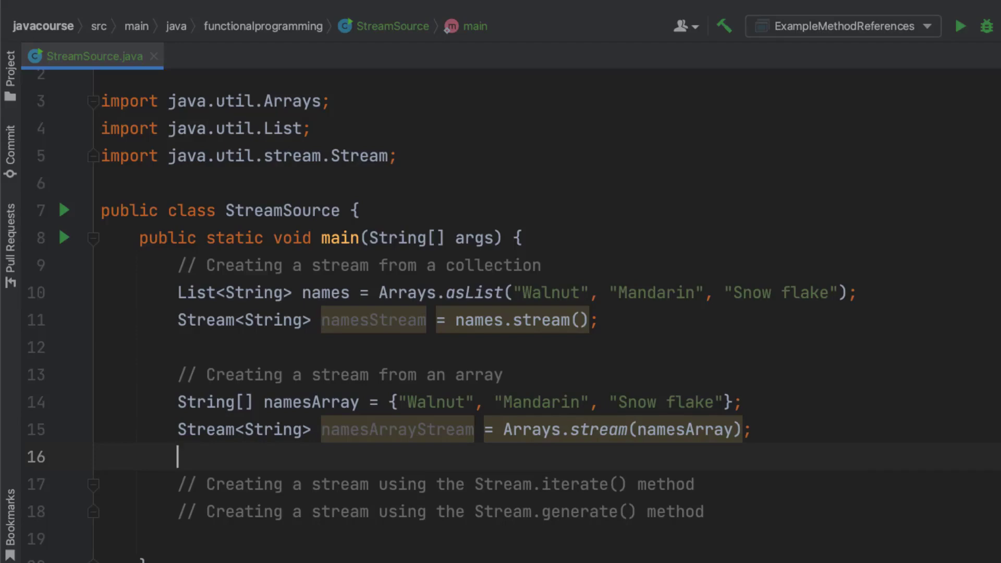
Add blank lines under the Stream.iterate() comment and position on empty line 18
scroll("down", 3)
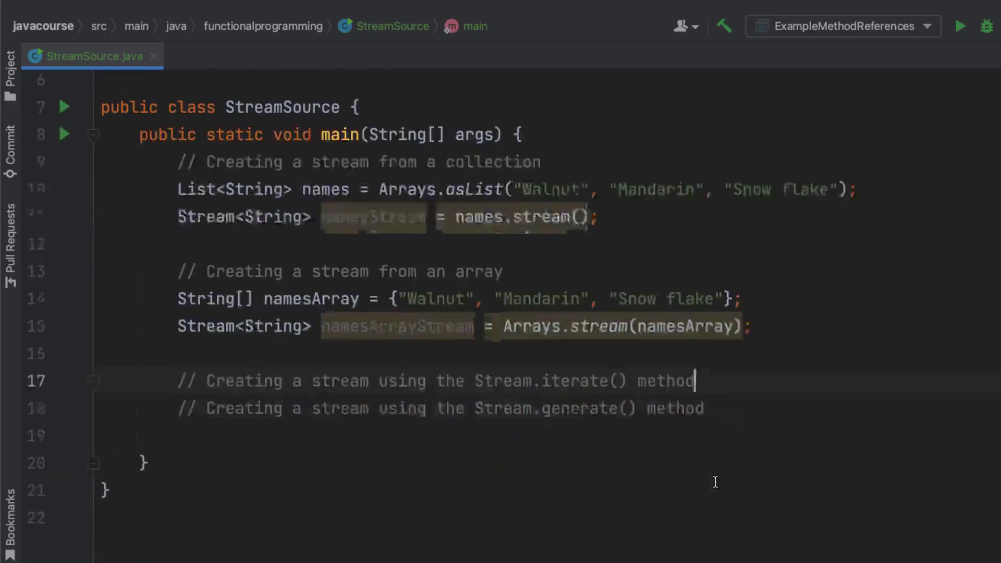
key("Enter")
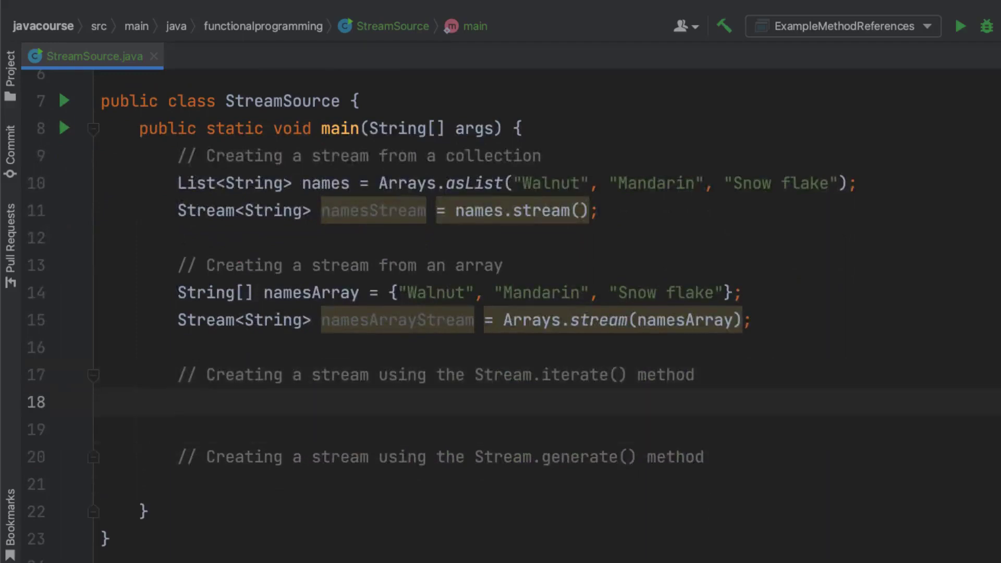
left_click(178, 403)
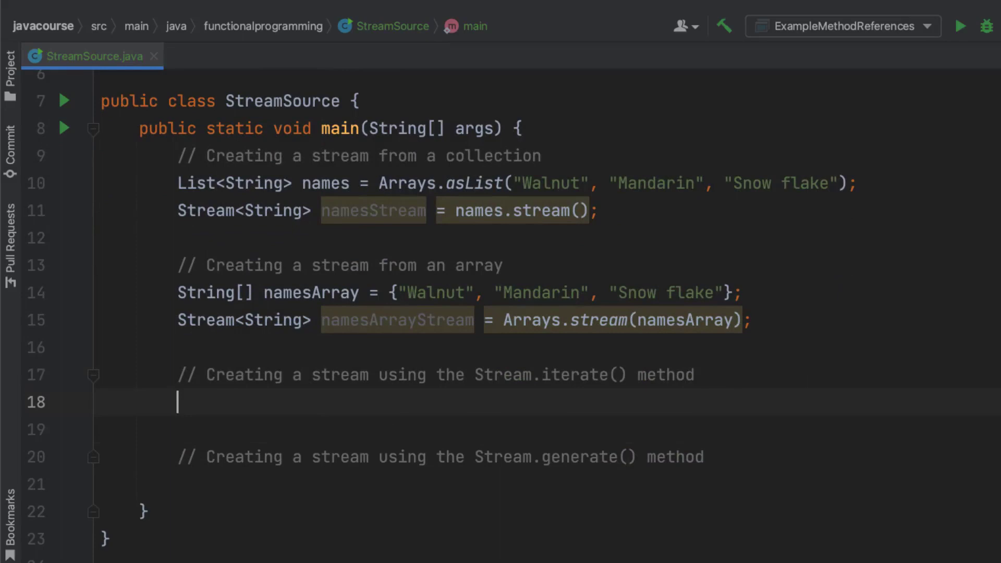
Write Stream<Integer> infiniteStream = Stream.iterate(0, n -> n + 1); and move under the generate comment
type("S")
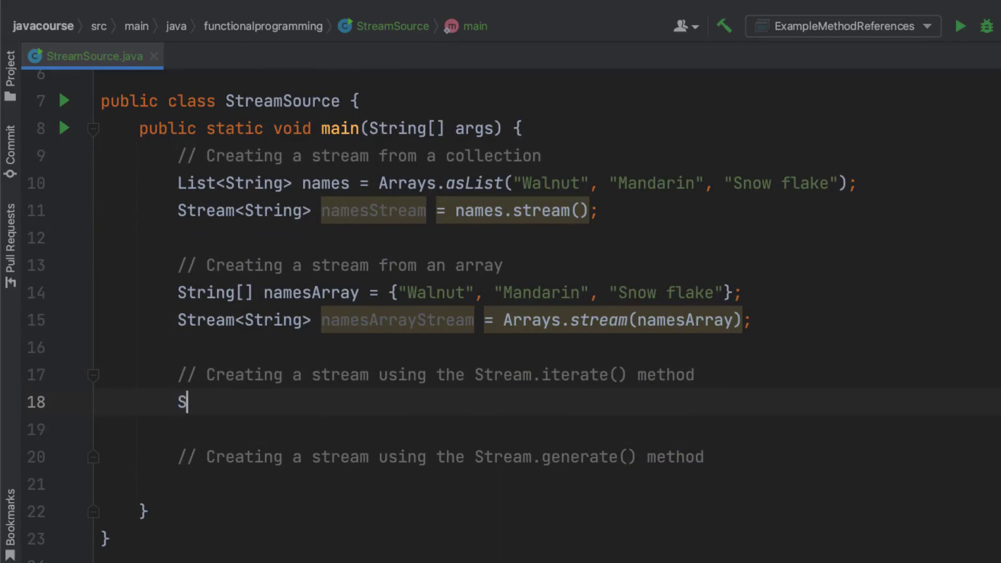
type("tream<Integer> infin")
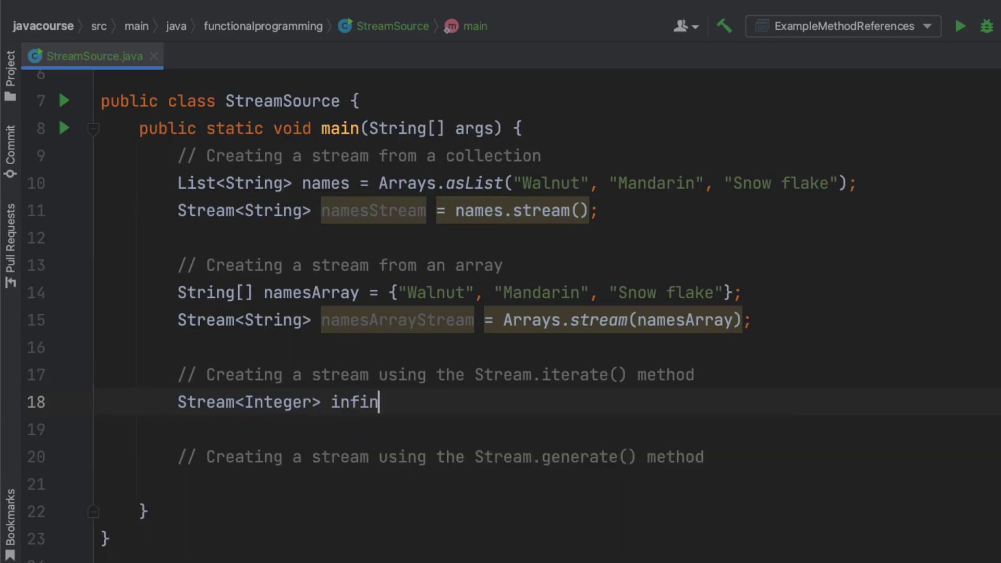
type("iteStream =")
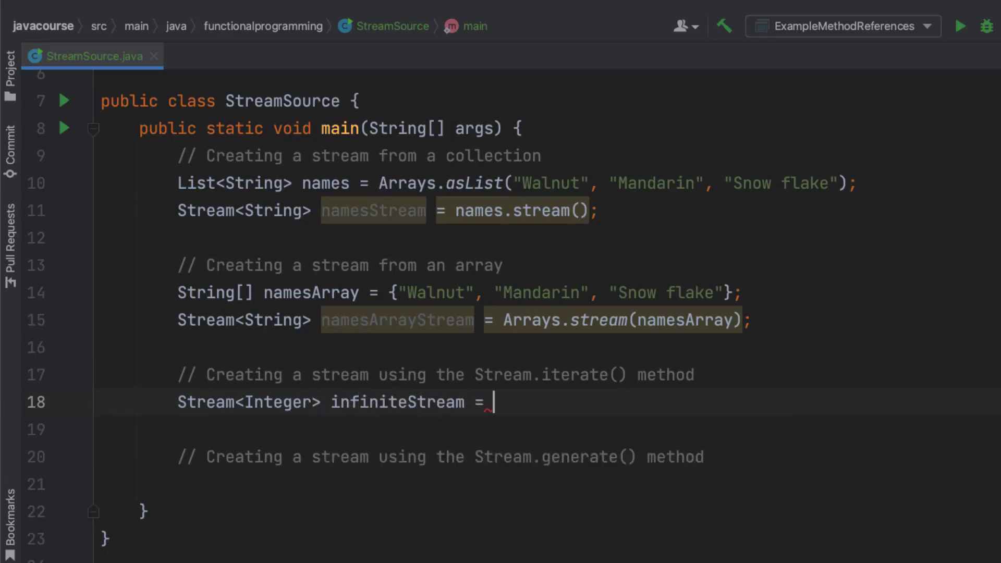
type("Strea")
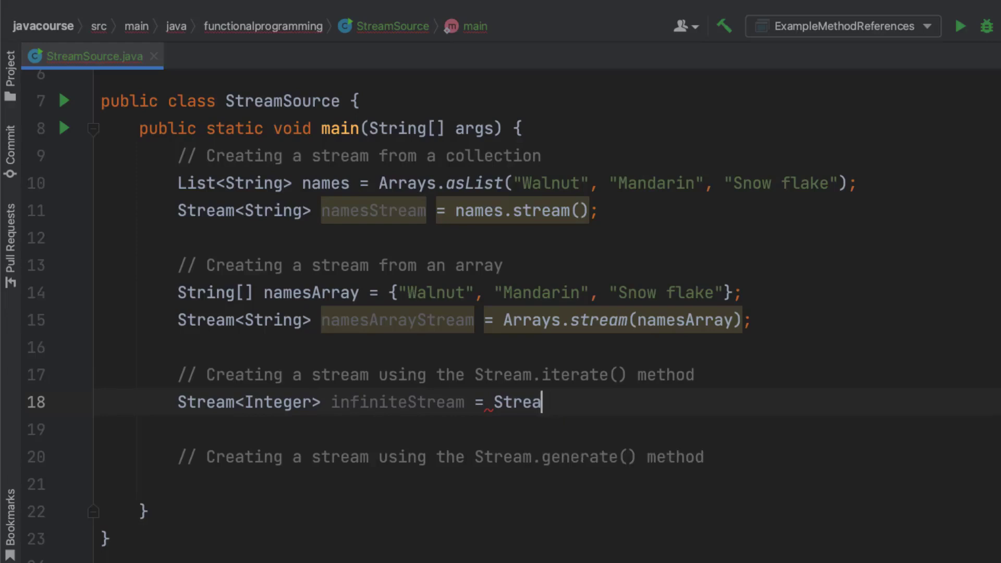
type("m.iterate(")
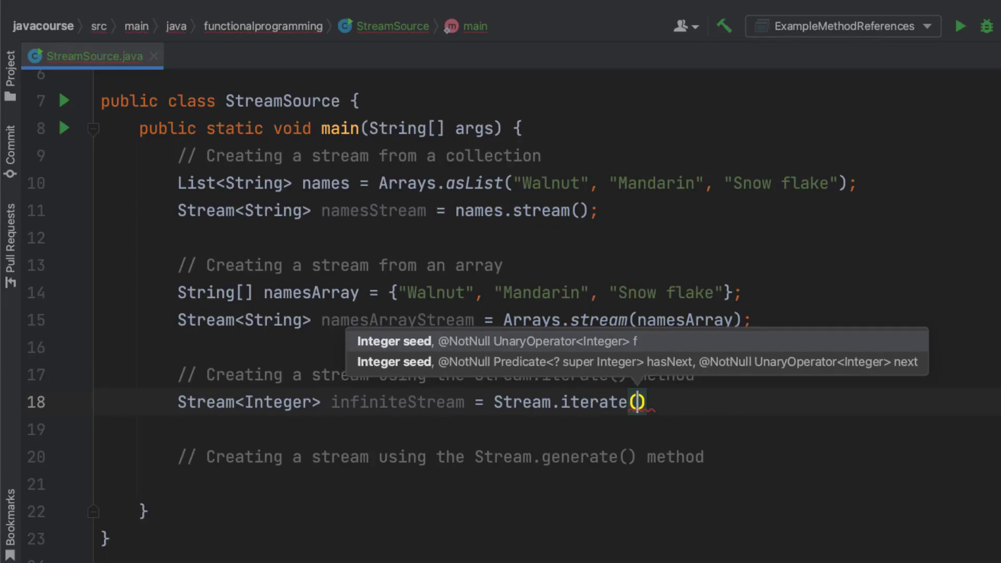
type("0")
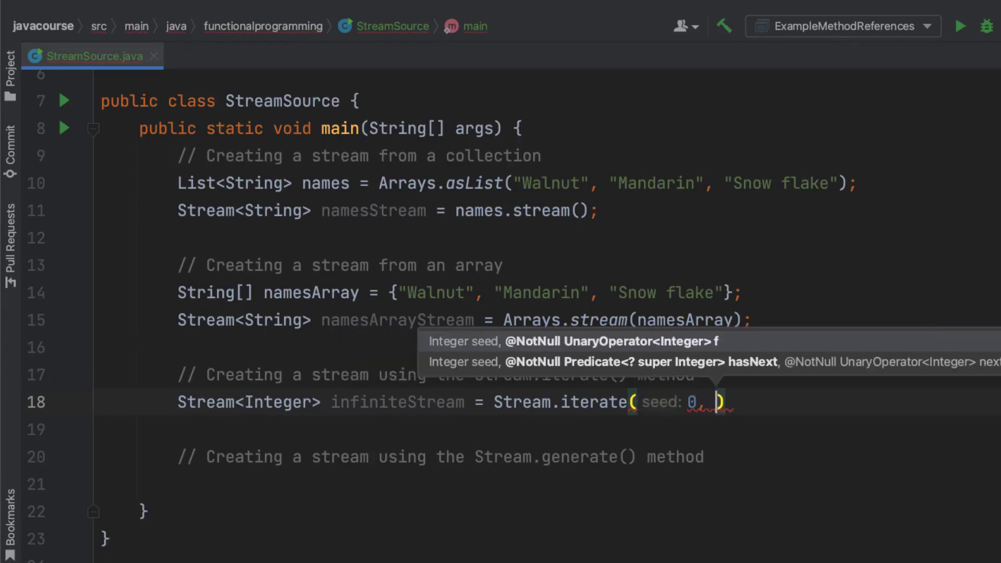
type(",")
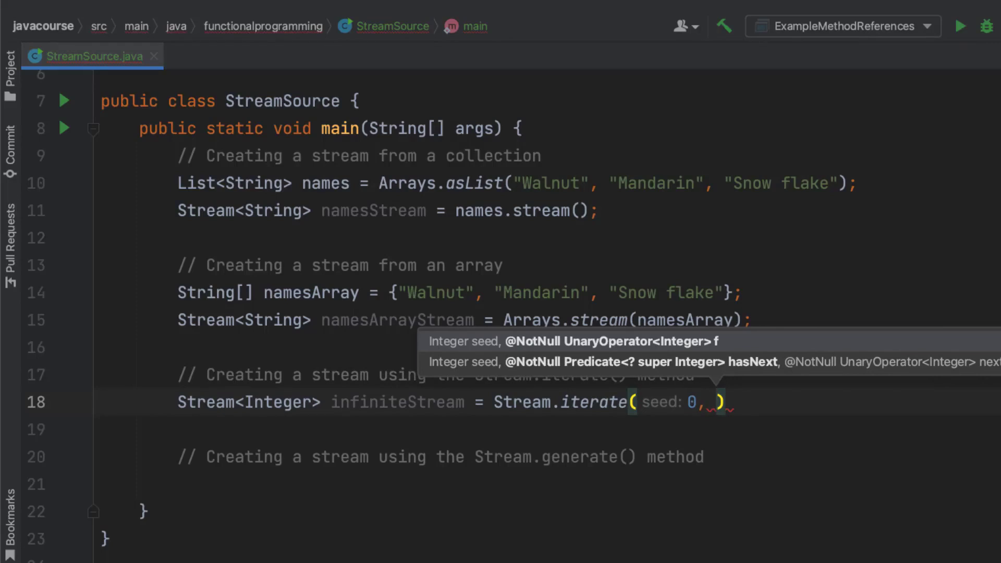
type("n -> n + 1")
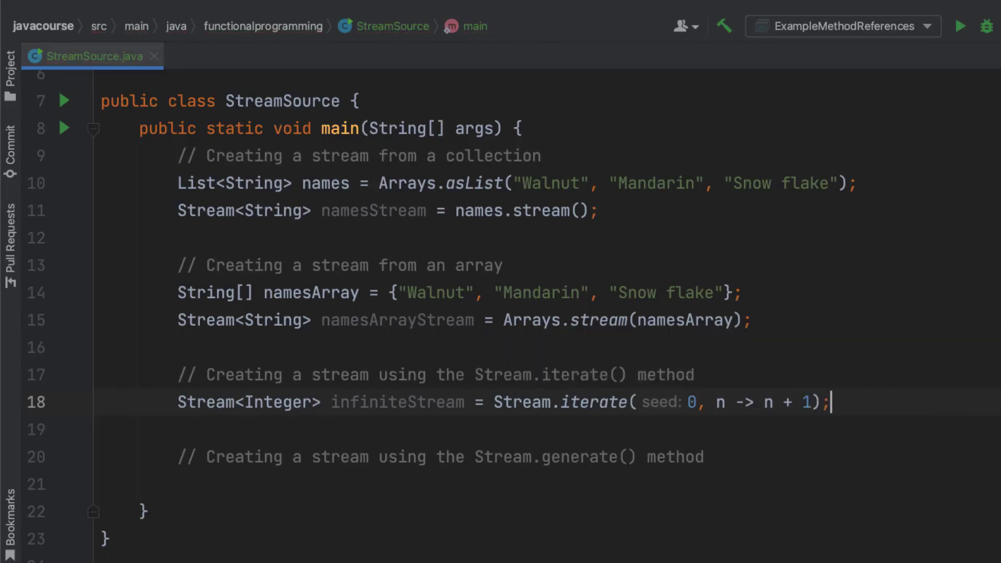
left_click(706, 457)
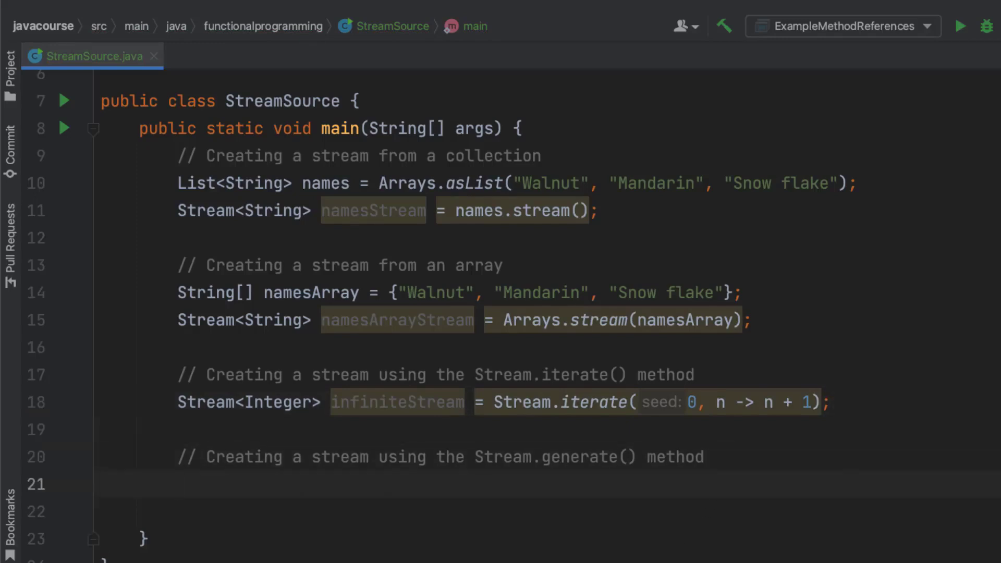
Begin Stream<Double> randomNumbersStream = Stream.generate(Math::random) on line 21 using completion
left_click(182, 483)
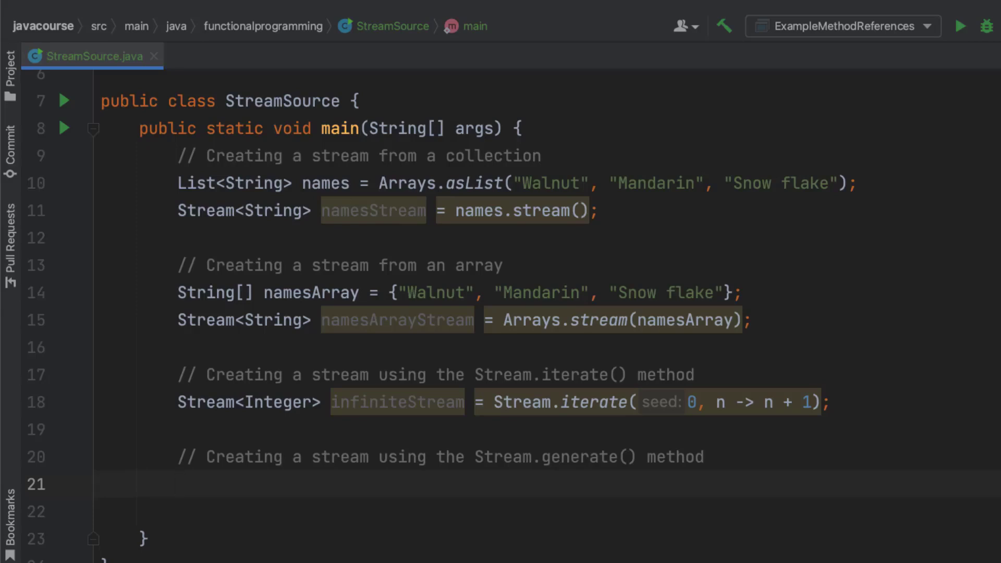
type("Stream<Double> ra")
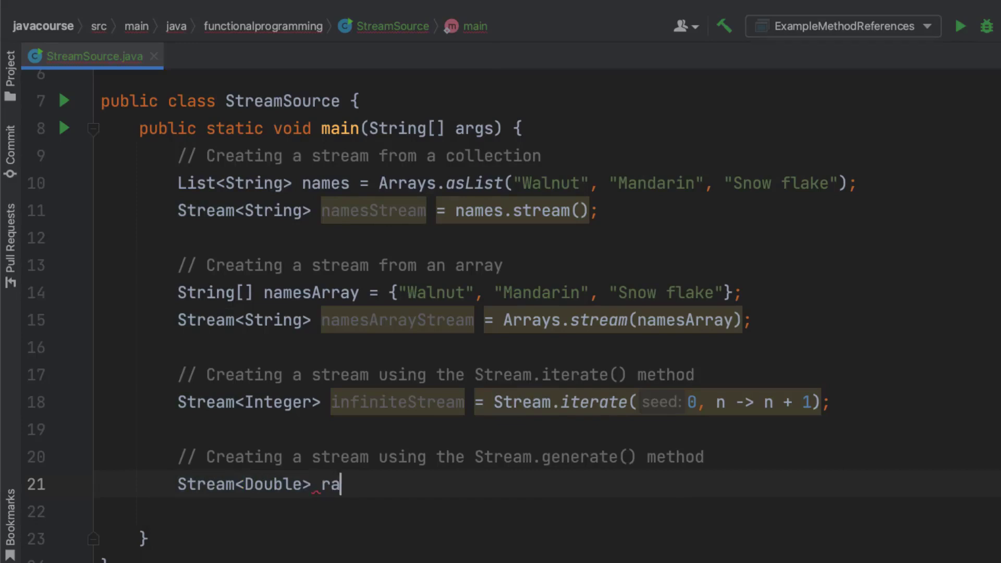
type("ndomNumbersStream")
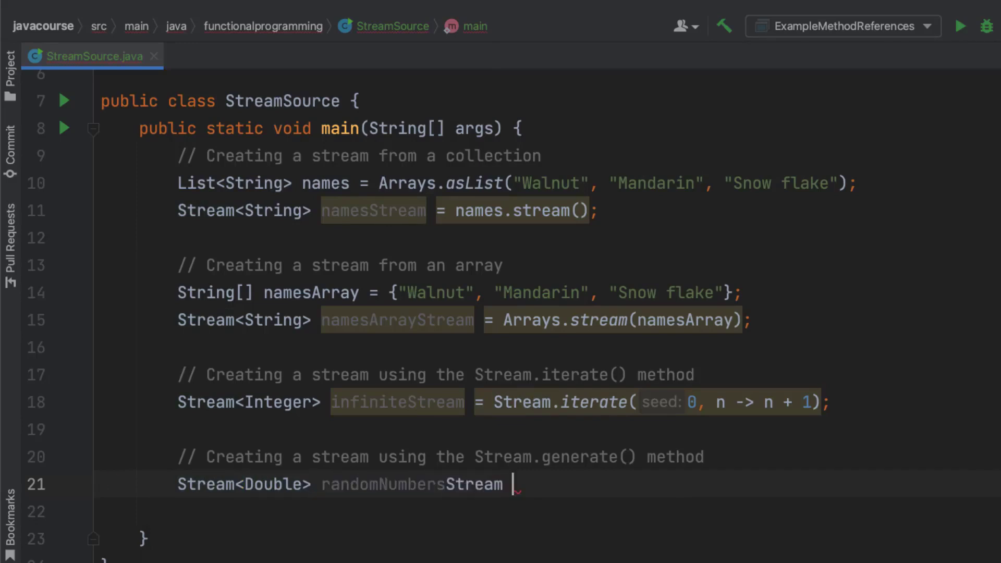
type("= Stream.generate(")
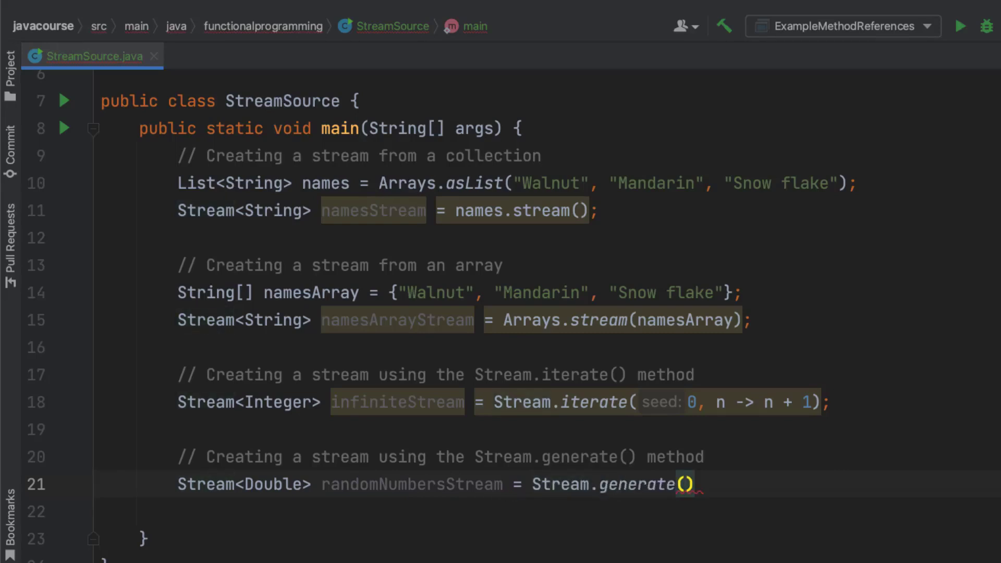
type("Math")
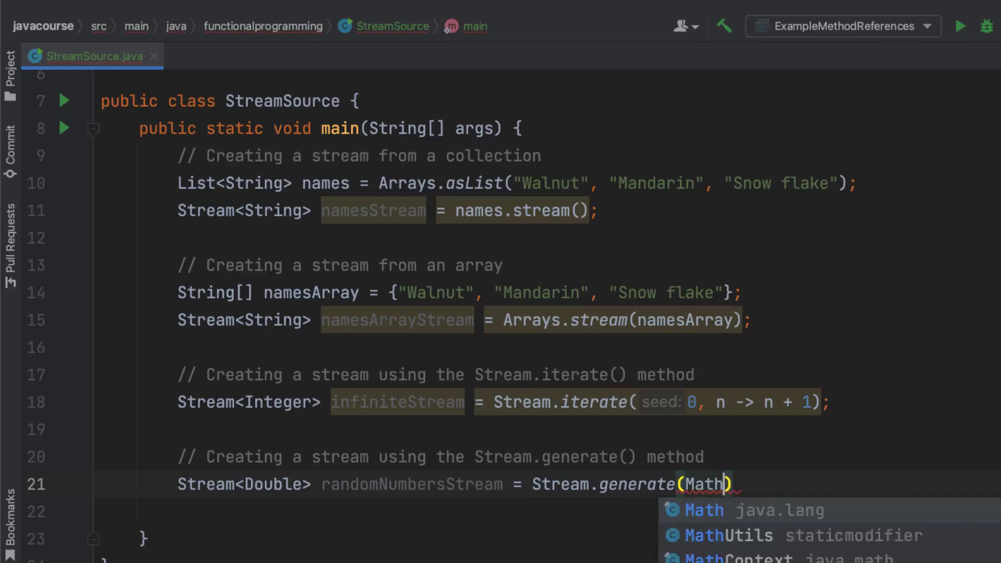
type("::ra")
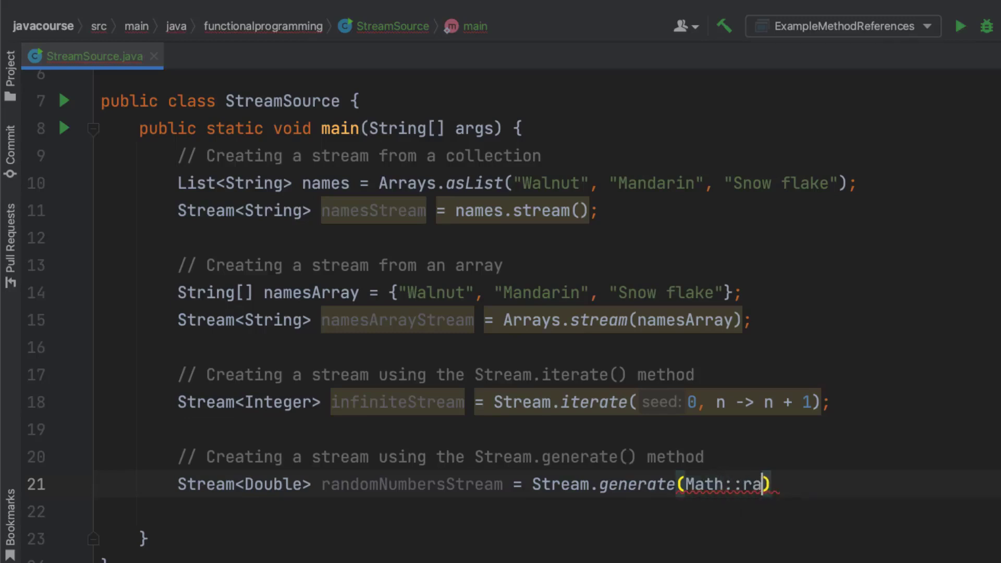